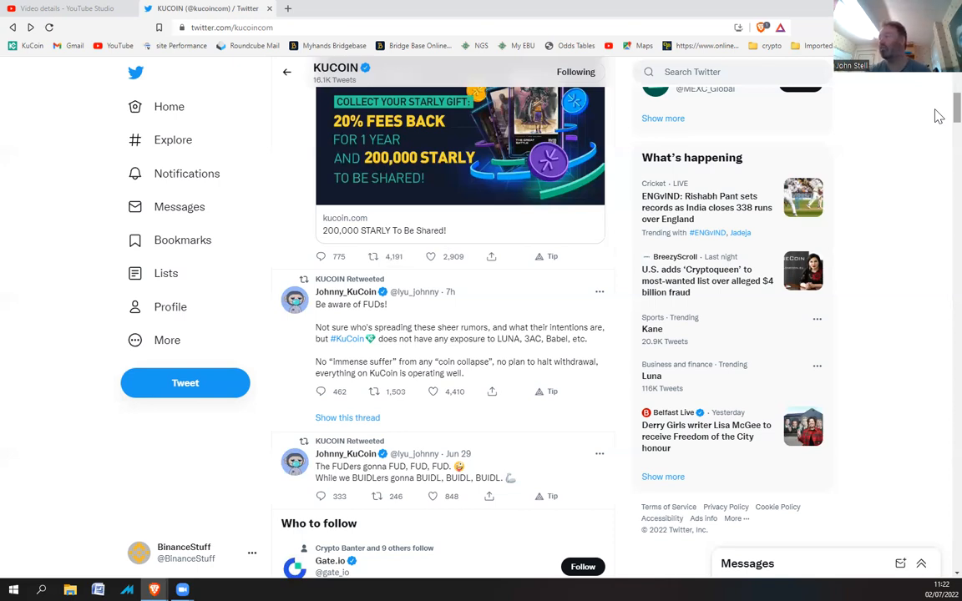
Step: Scroll down KuCoin's timeline past the Bollinger Bands and Learn & Earn tweets to the June 14 quiz
scroll(down, 3)
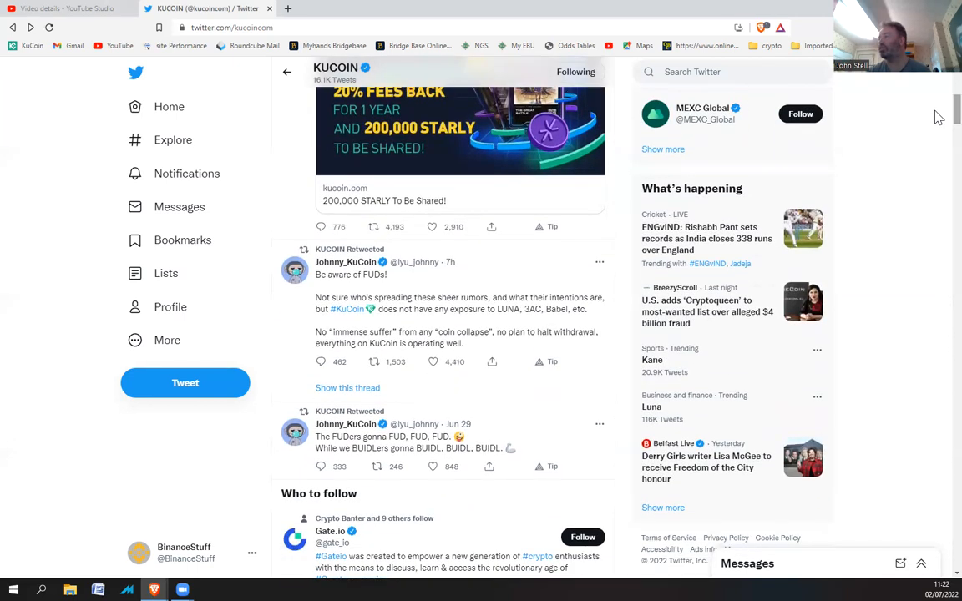
mouse_move(339, 309)
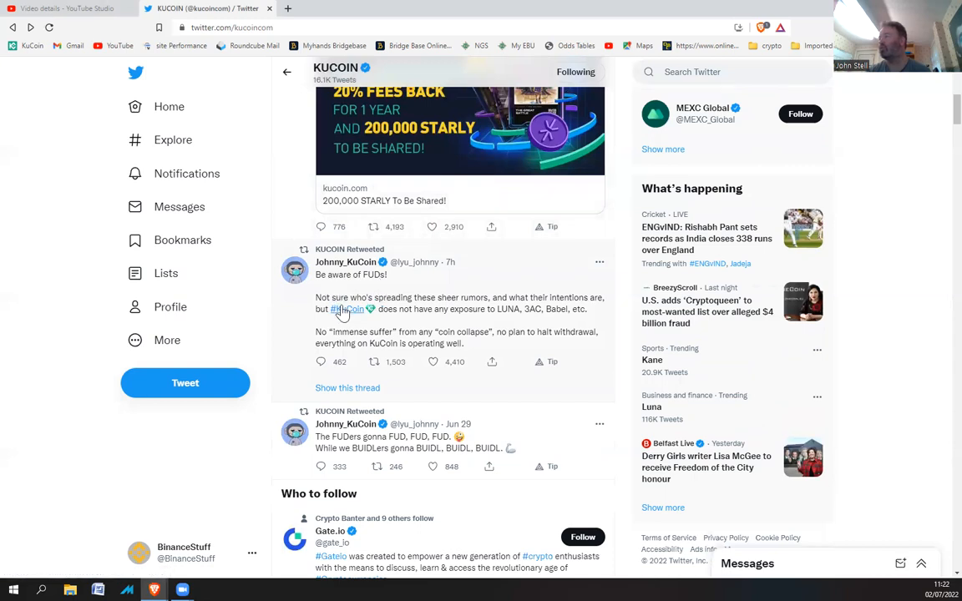
mouse_move(480, 303)
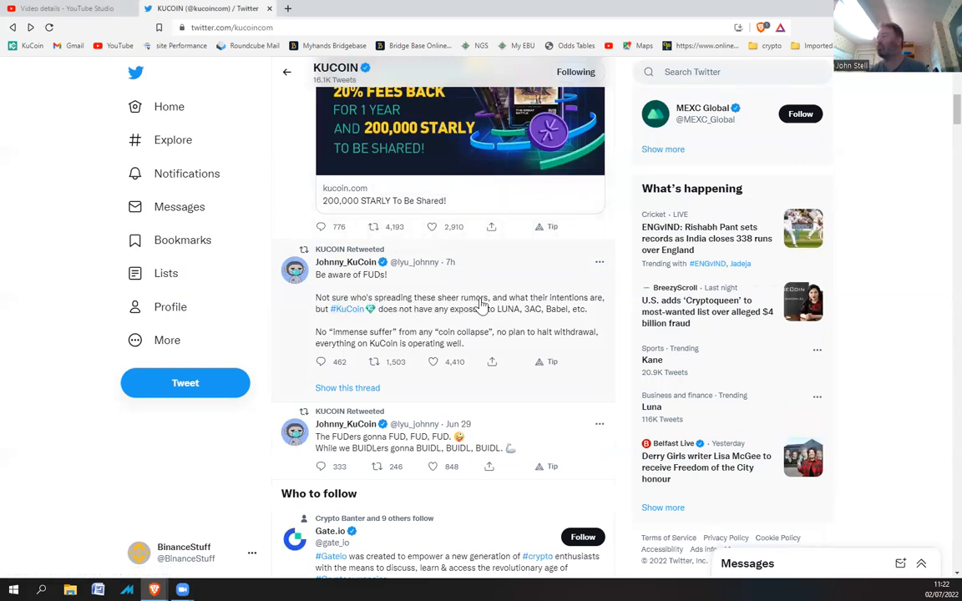
mouse_move(353, 323)
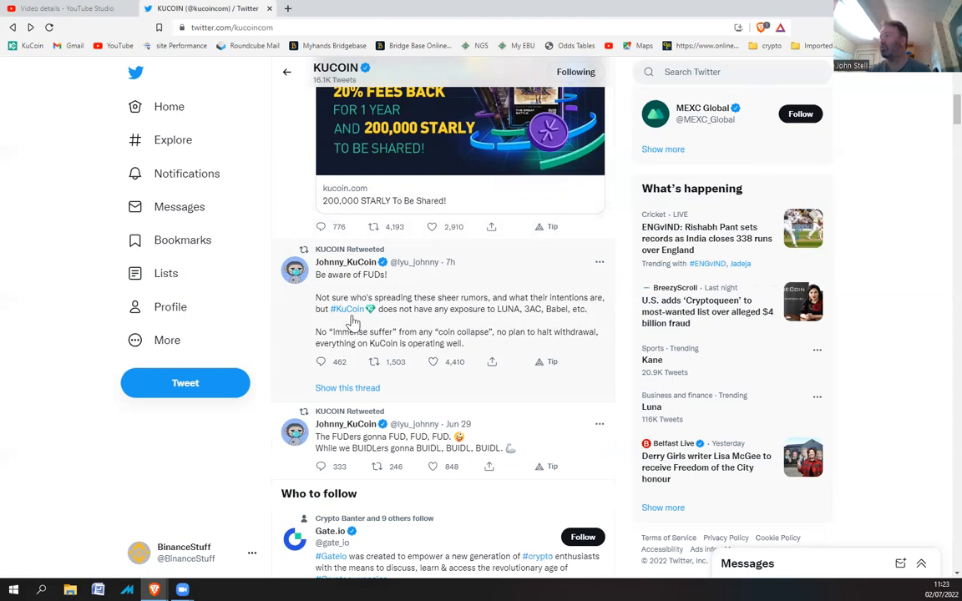
mouse_move(496, 320)
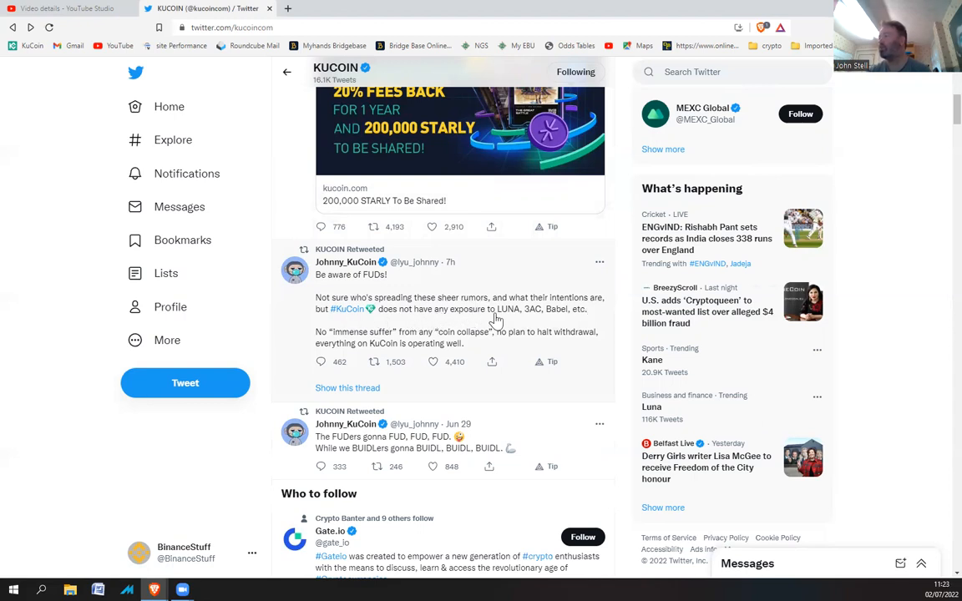
mouse_move(576, 317)
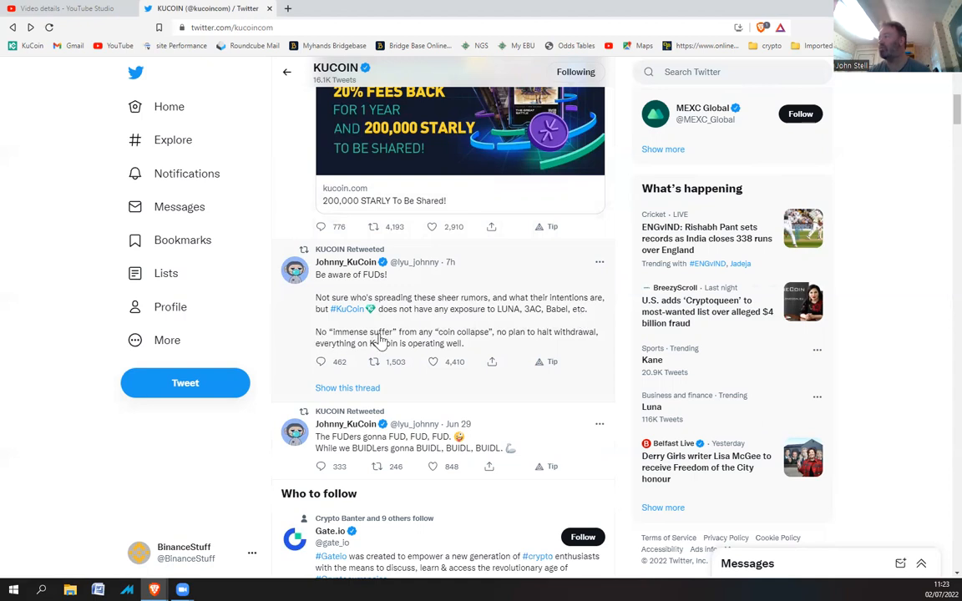
mouse_move(474, 344)
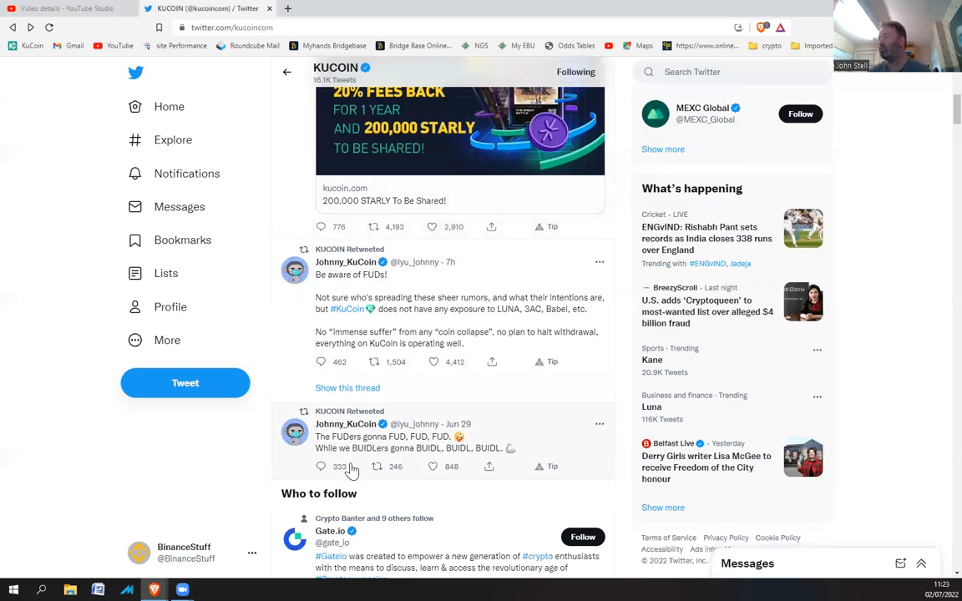
click(377, 362)
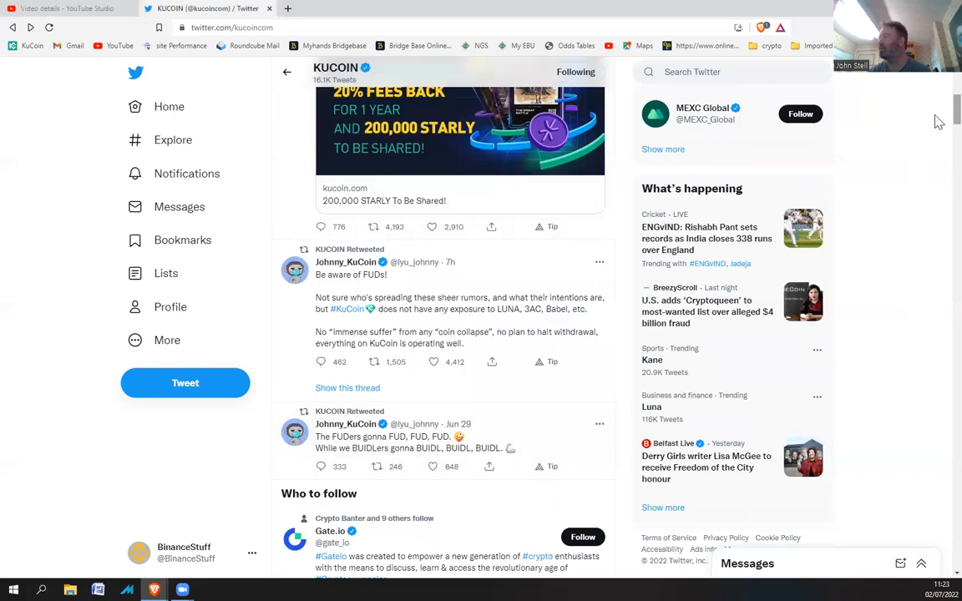
scroll(up, 3)
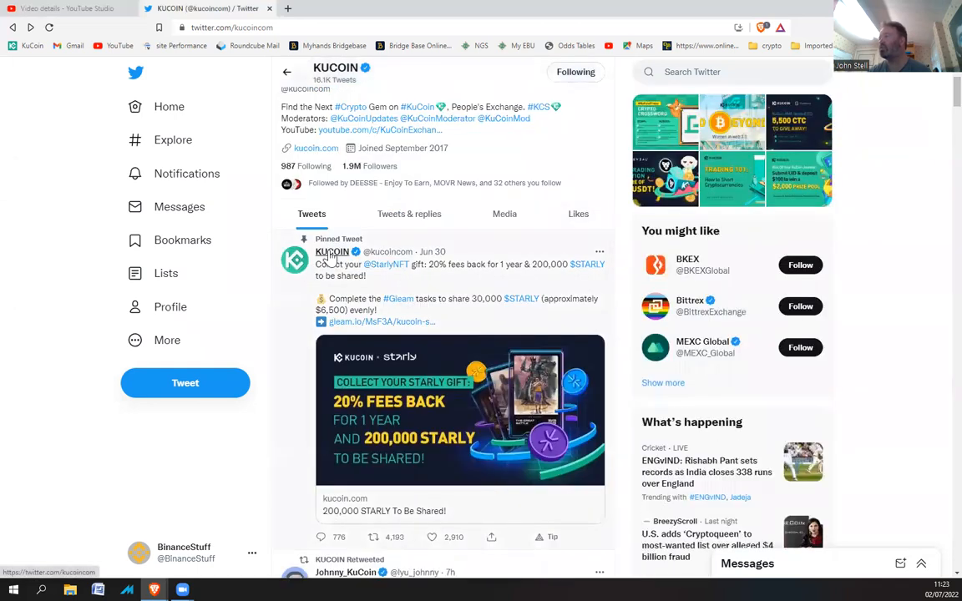
scroll(up, 3)
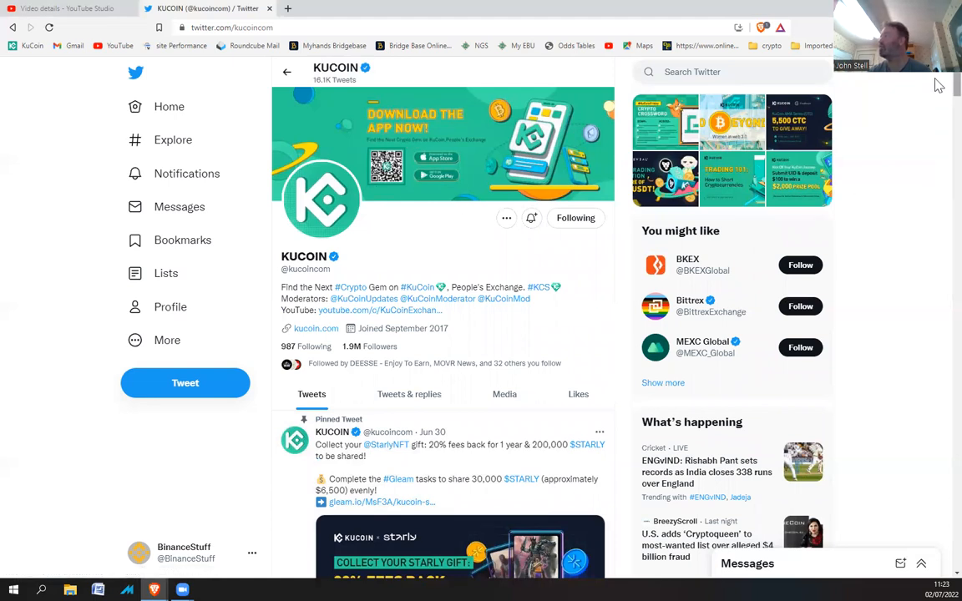
scroll(down, 3)
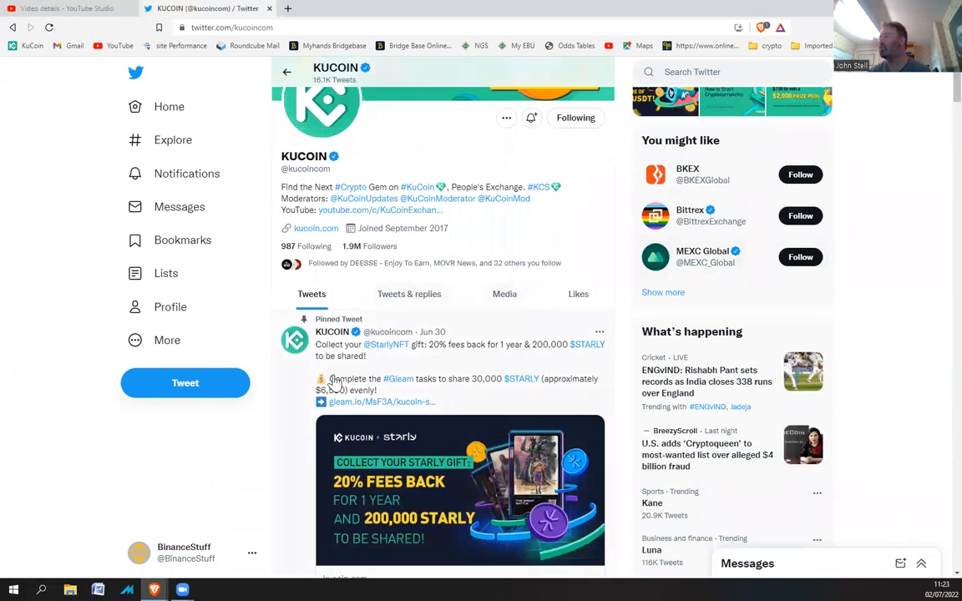
mouse_move(483, 378)
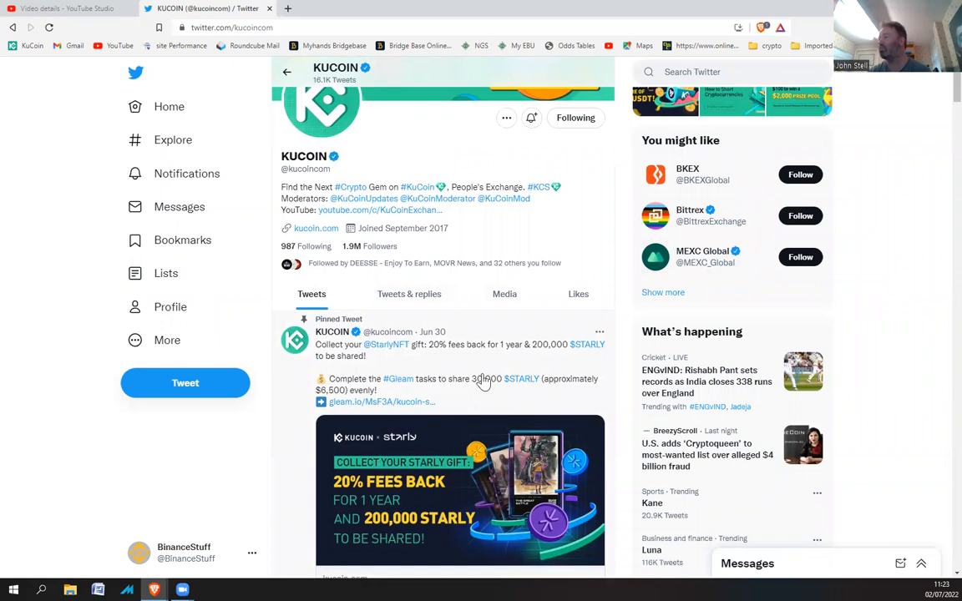
scroll(down, 3)
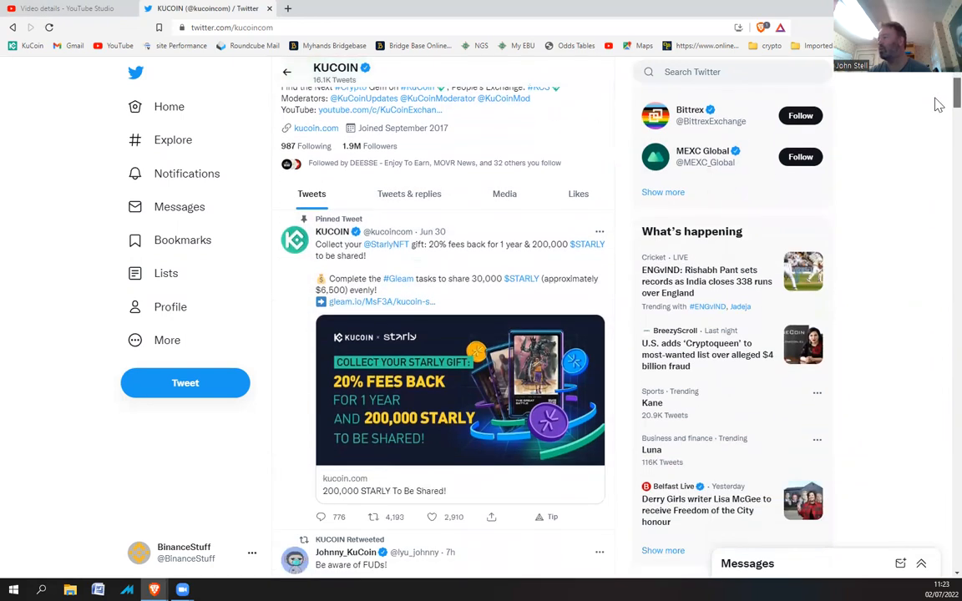
scroll(down, 3)
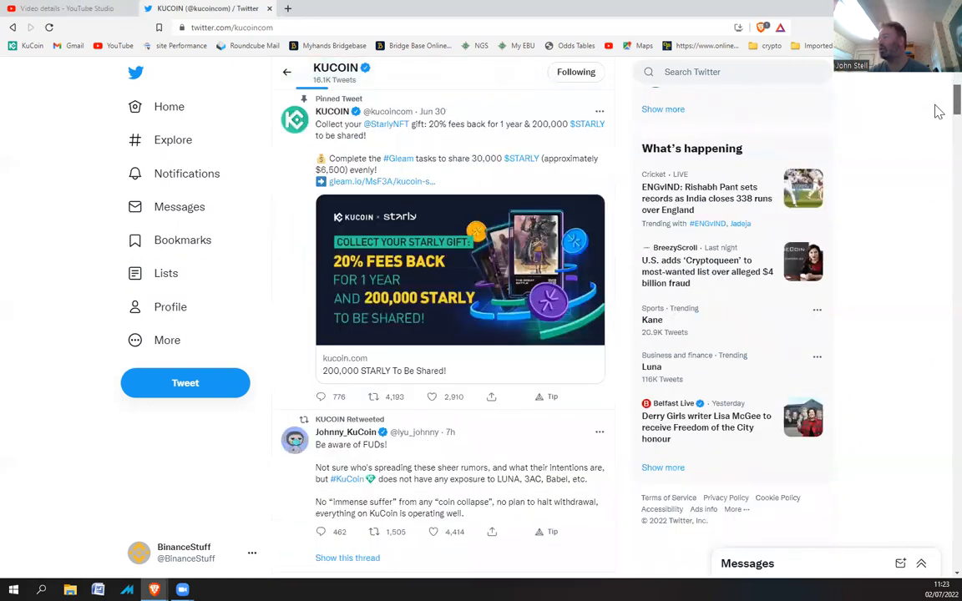
scroll(up, 3)
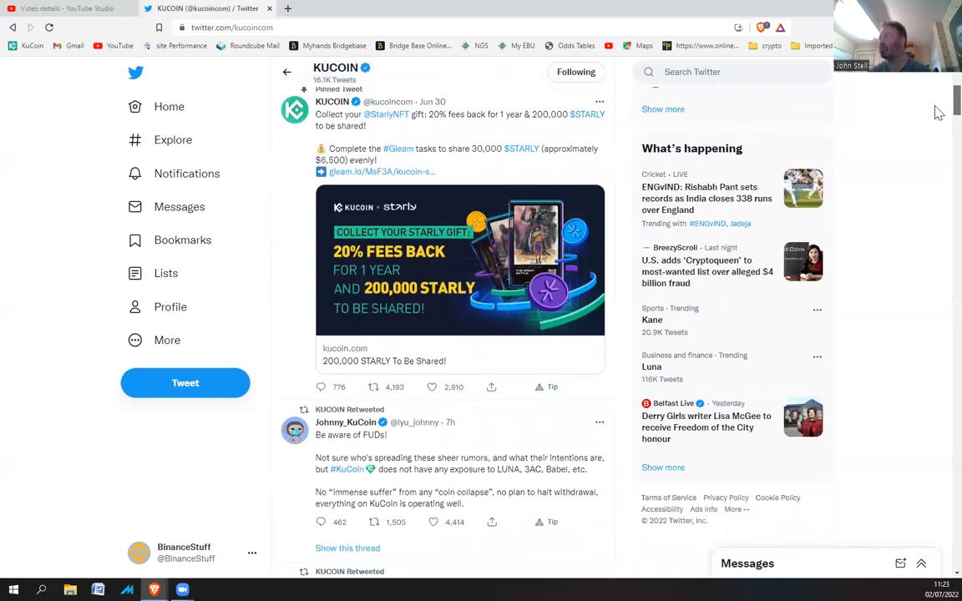
scroll(down, 3)
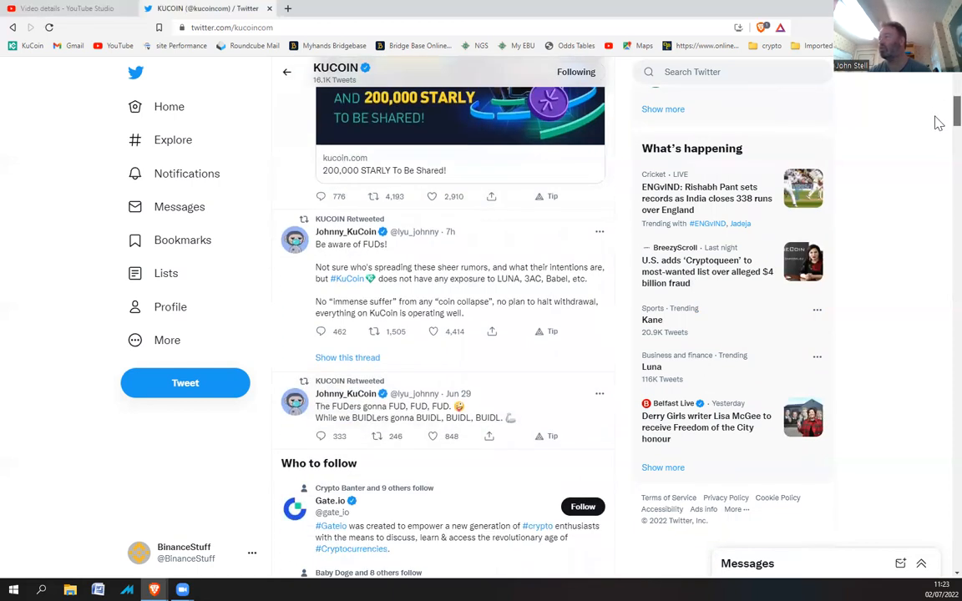
scroll(down, 3)
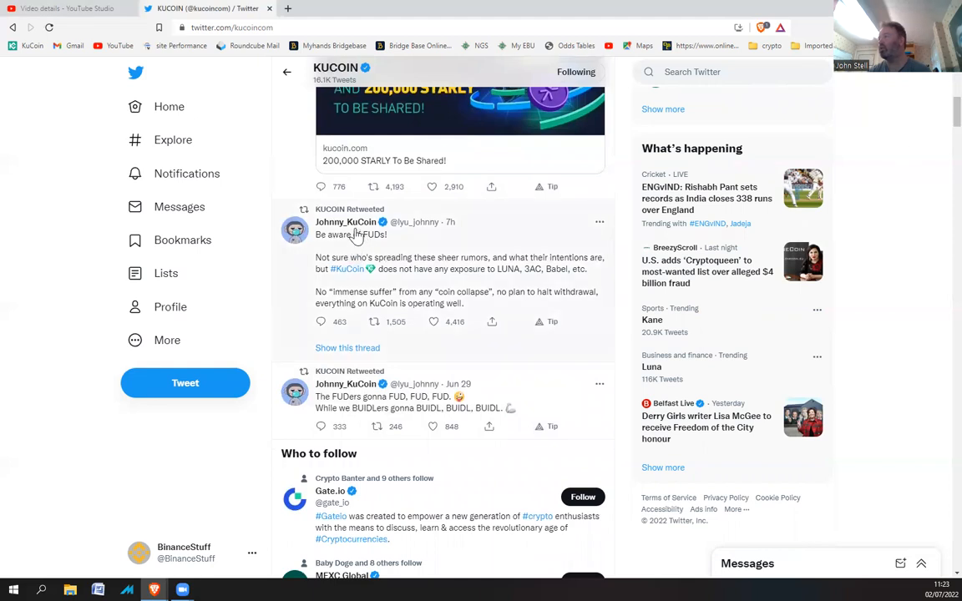
mouse_move(346, 221)
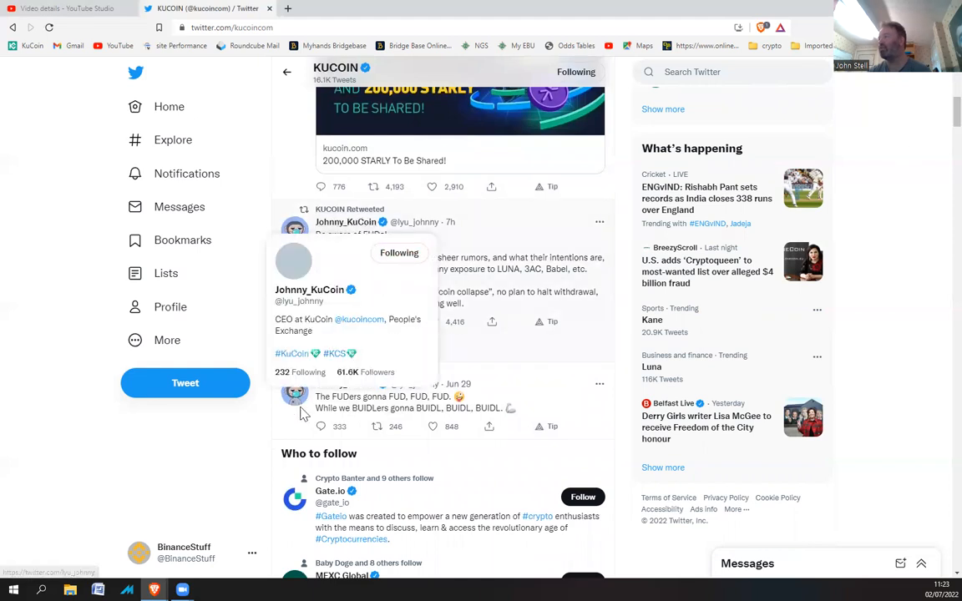
mouse_move(355, 290)
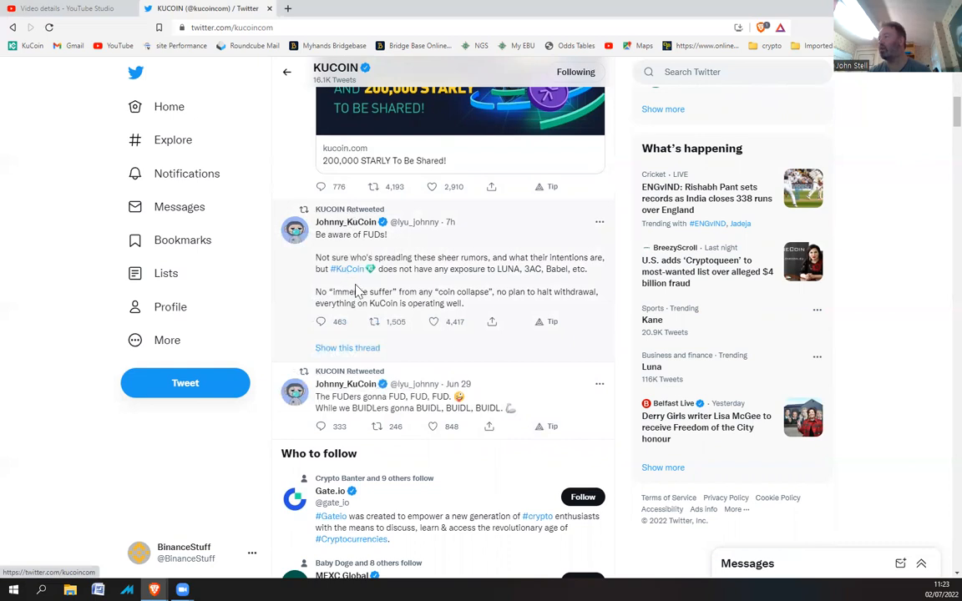
scroll(down, 3)
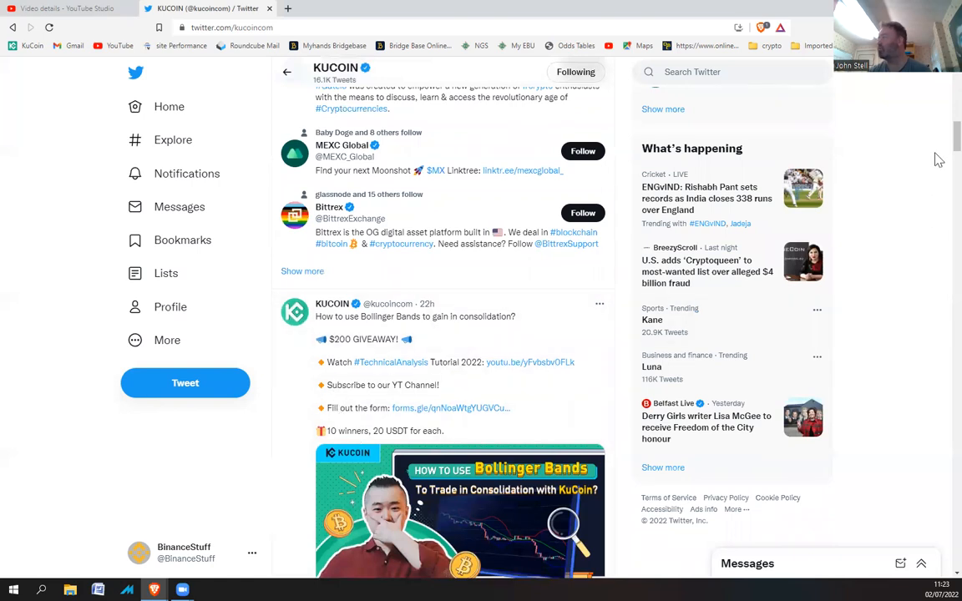
scroll(down, 3)
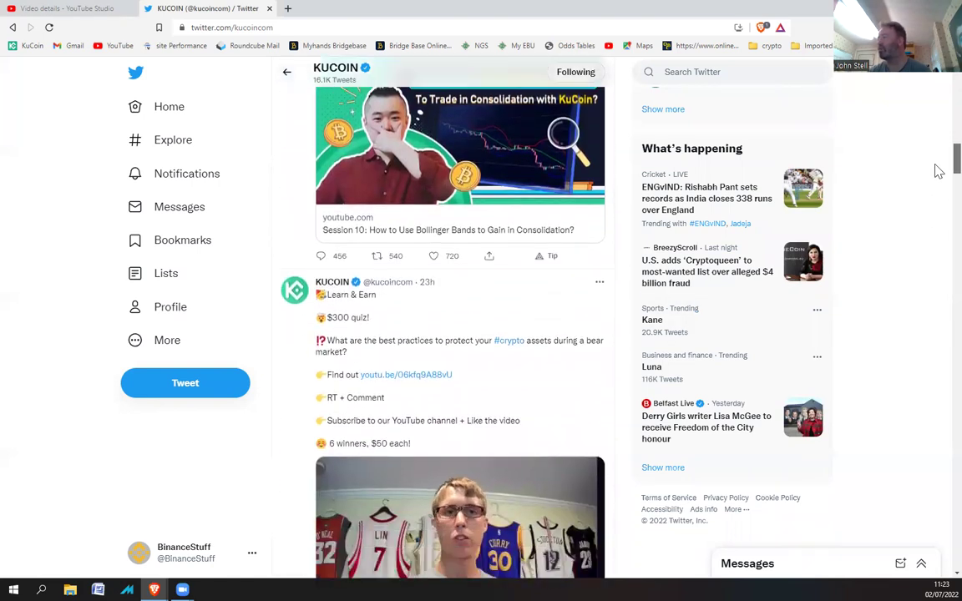
scroll(down, 3)
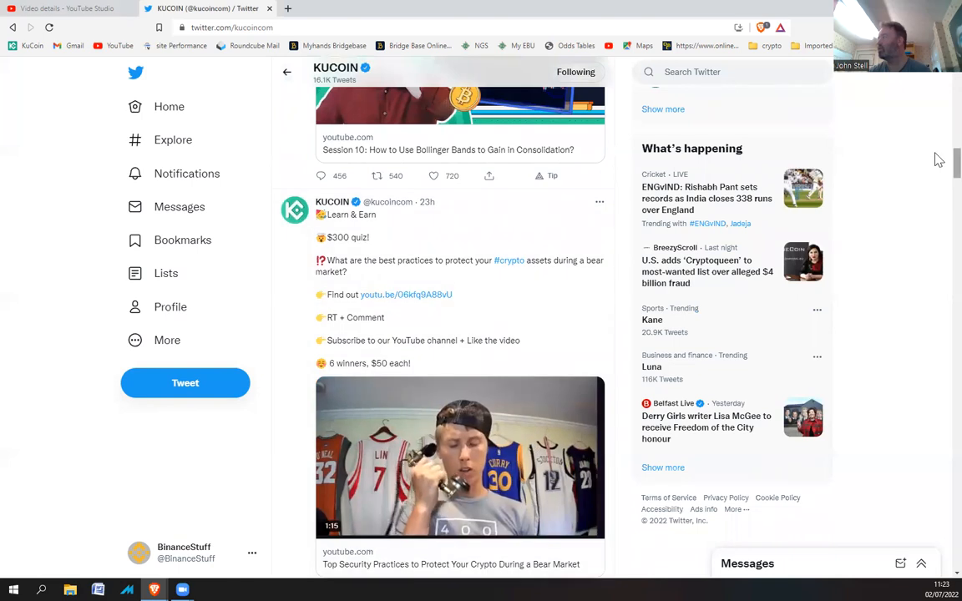
scroll(up, 3)
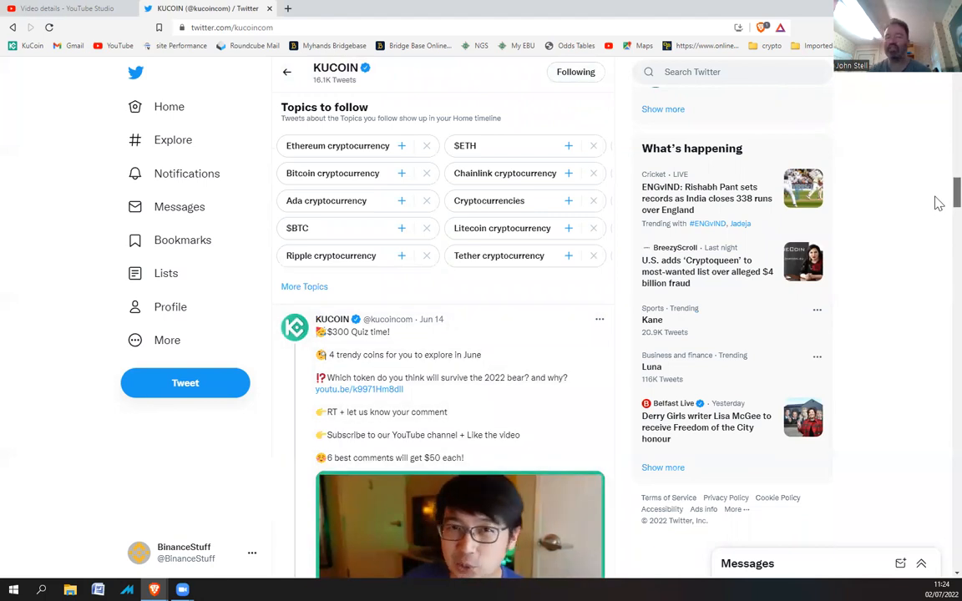
Step: Scroll up past the CEO retweets to KuCoin's bio and pinned STARLY gift tweet
scroll(up, 3)
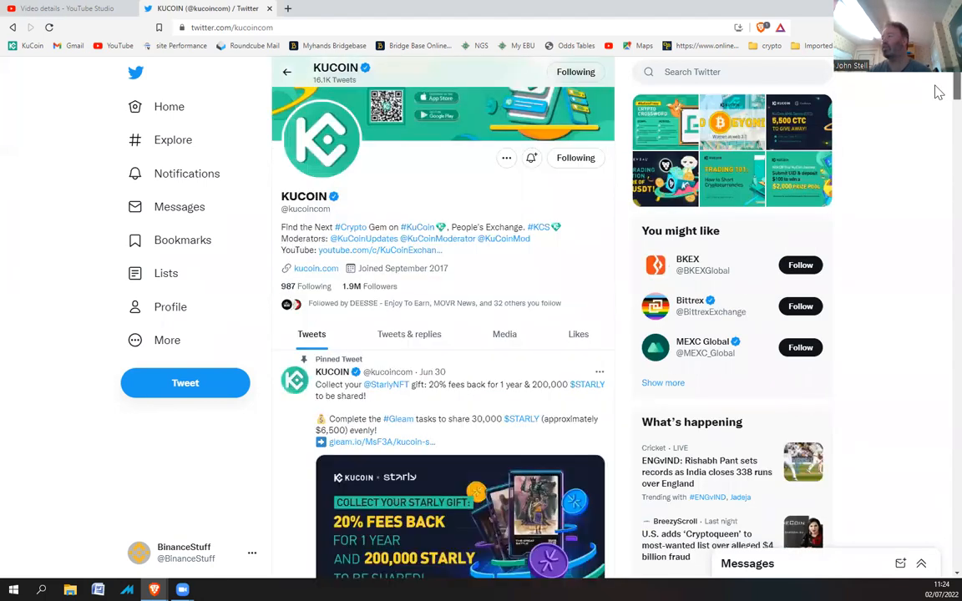
scroll(down, 3)
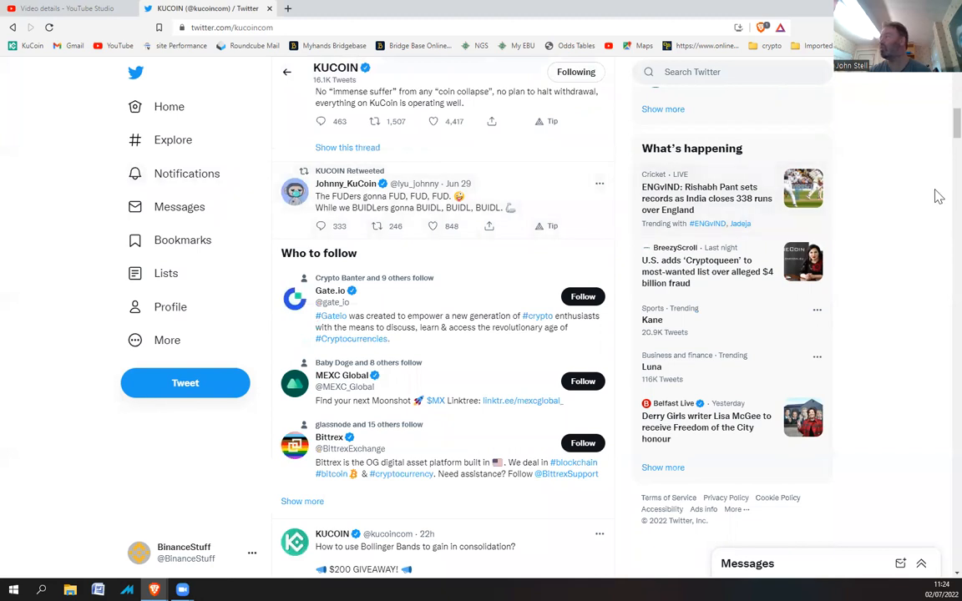
scroll(up, 3)
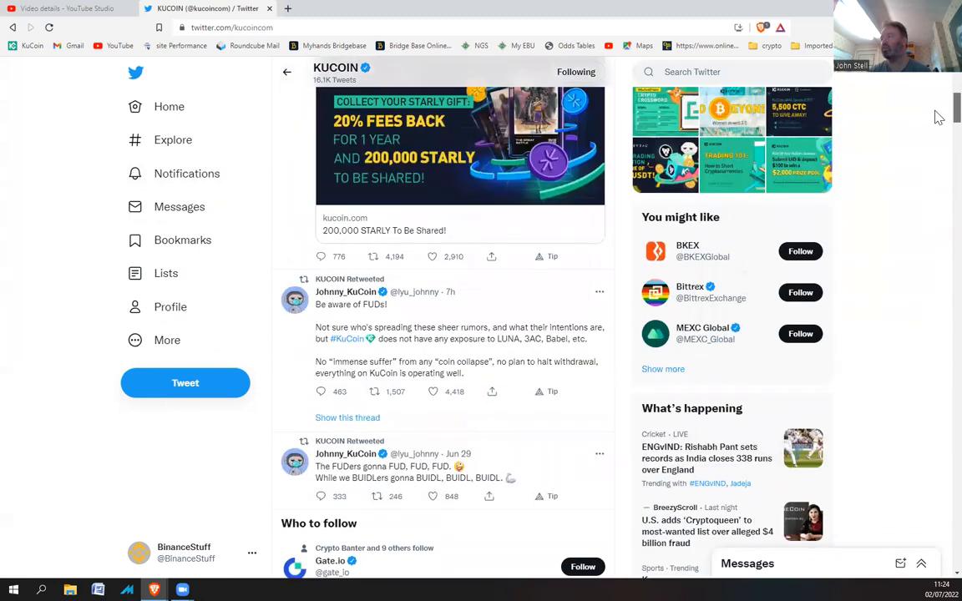
scroll(up, 3)
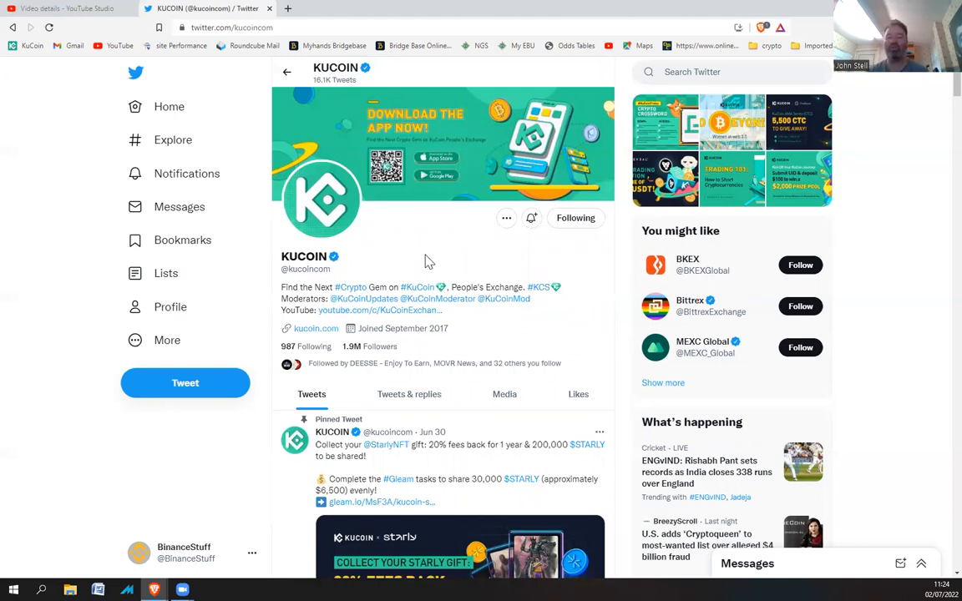
mouse_move(472, 257)
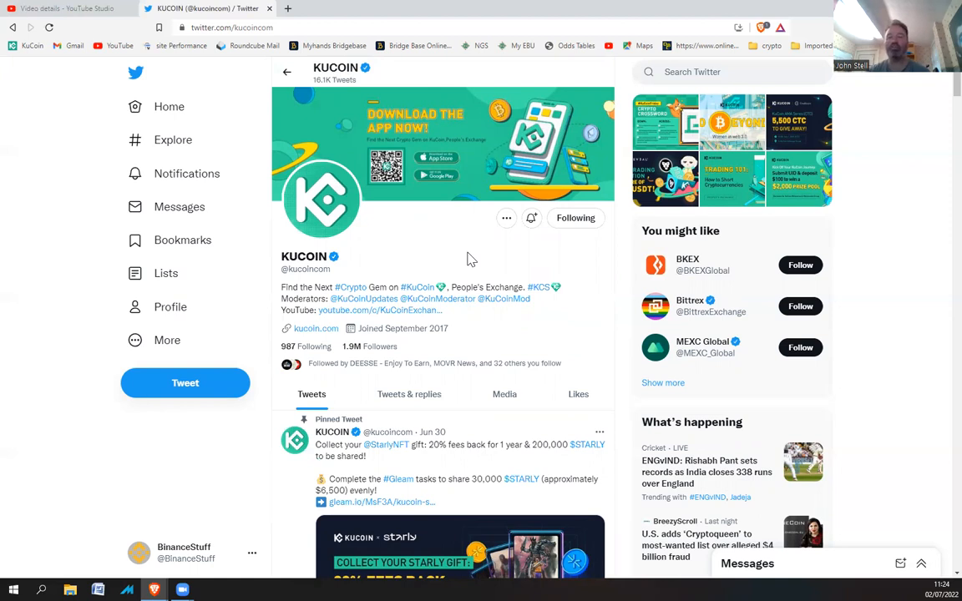
mouse_move(560, 247)
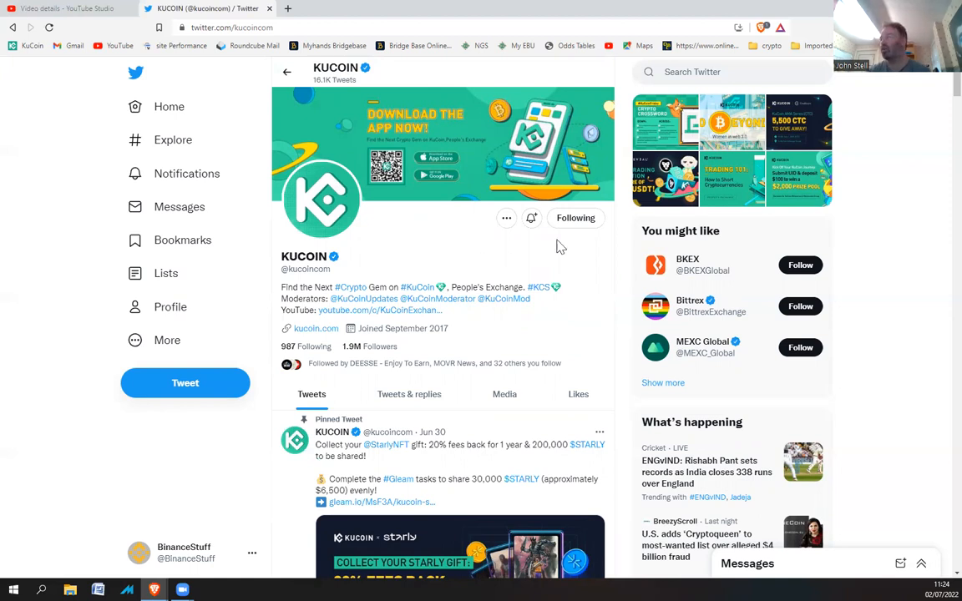
mouse_move(652, 225)
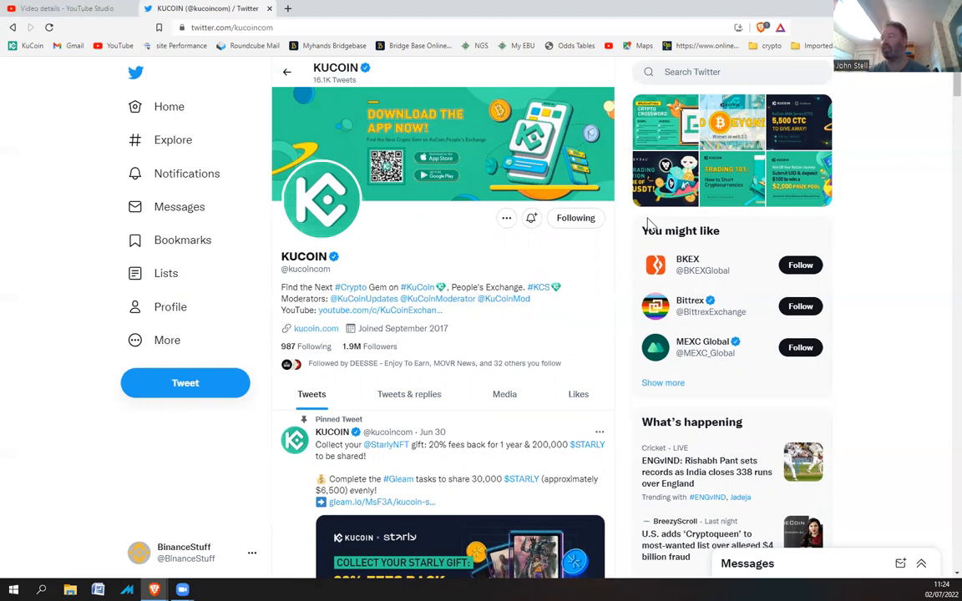
mouse_move(480, 254)
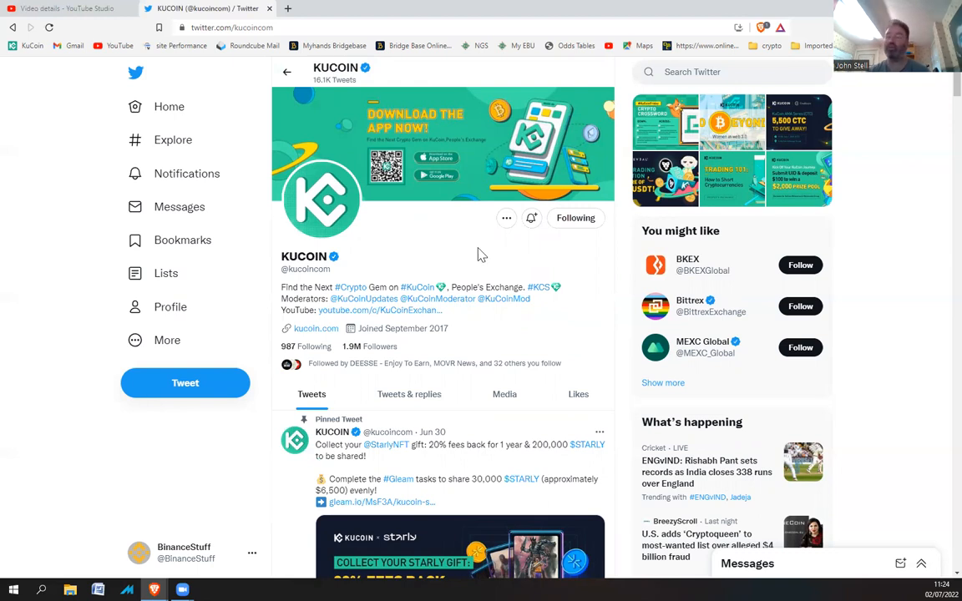
mouse_move(483, 242)
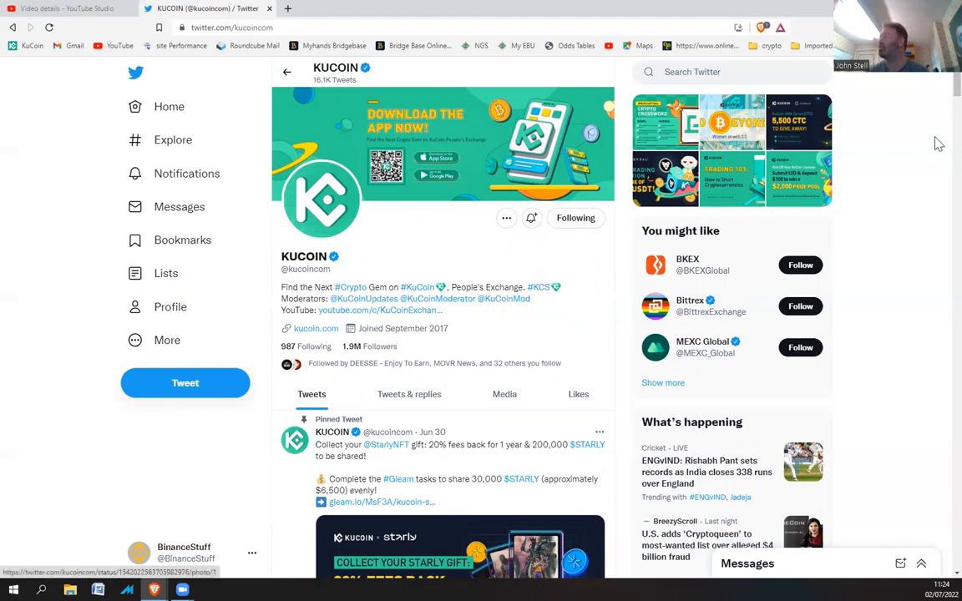
mouse_move(938, 93)
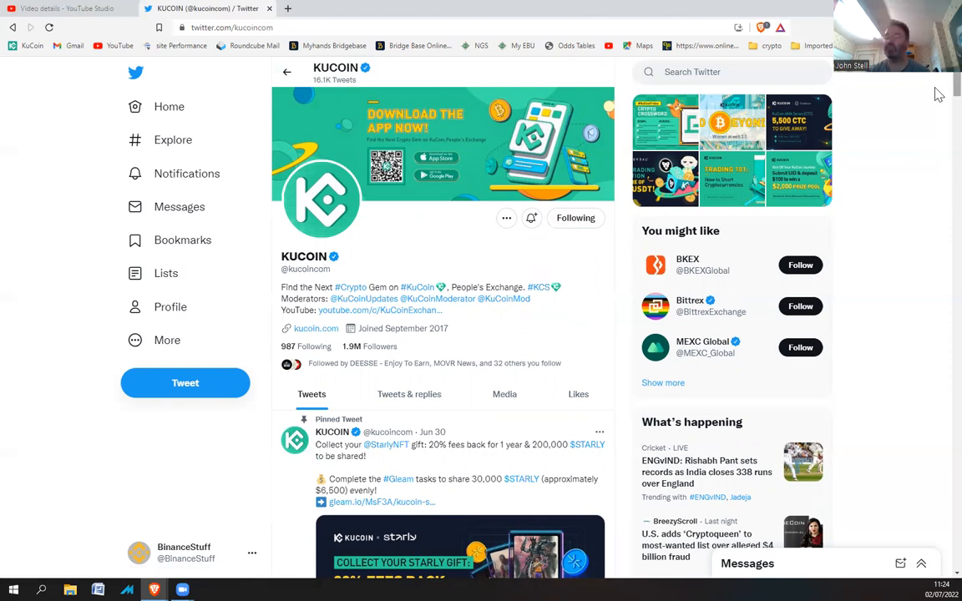